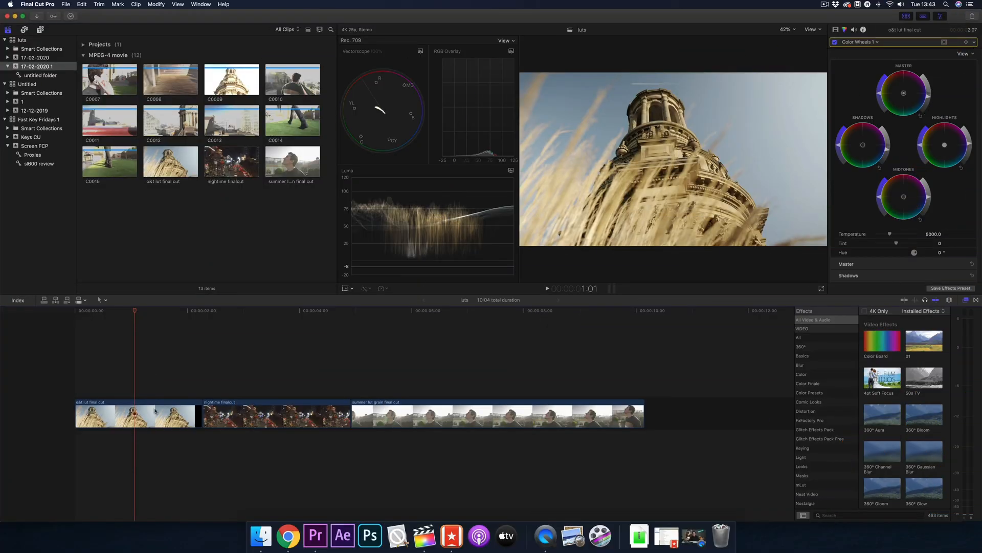
Select the opening o&t lut building clip at the start of the timeline.
{"action": "left_click", "coordinate": [134, 415]}
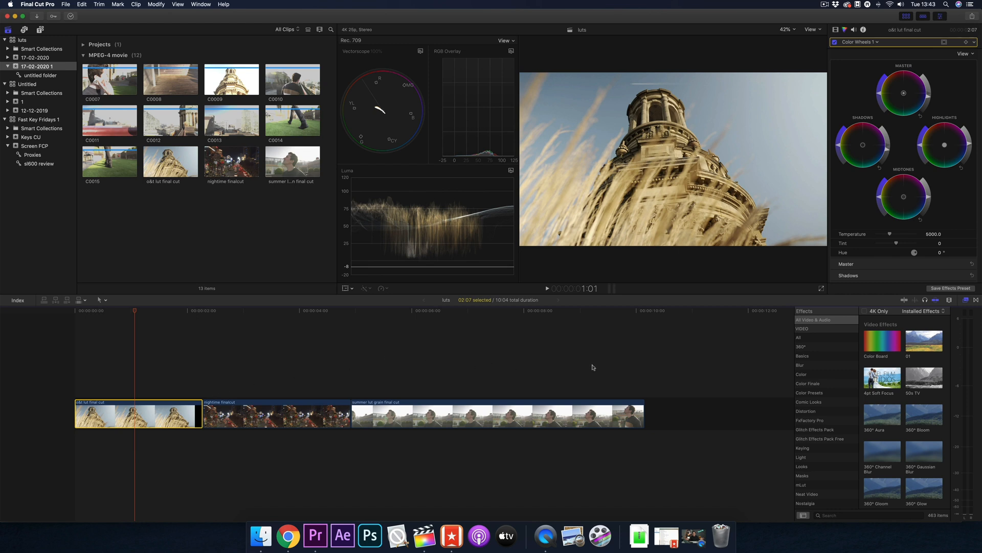
{"action": "mouse_move", "coordinate": [862, 122]}
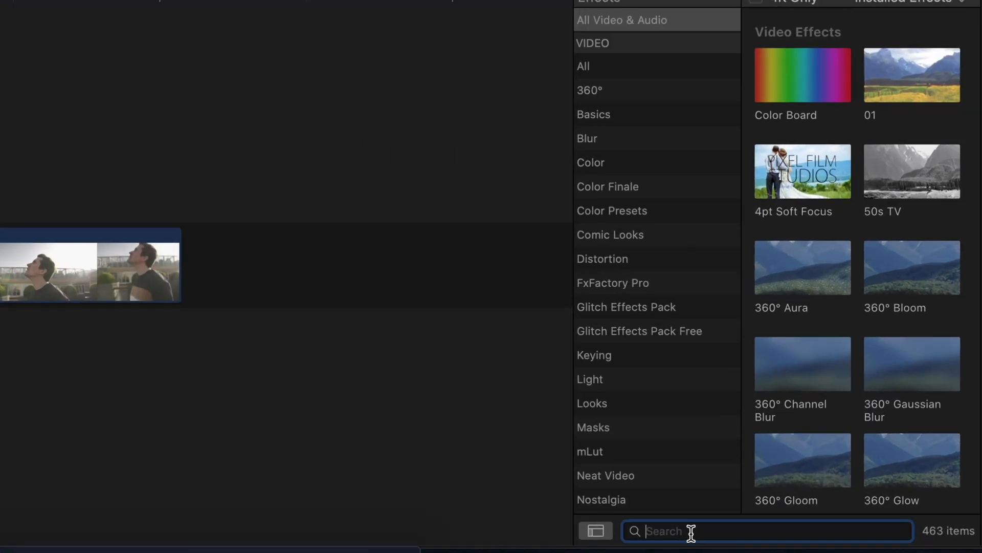
Search effects for 'lut' and open the Custom LUT pop-up in the Video inspector.
{"action": "type", "text": "lut"}
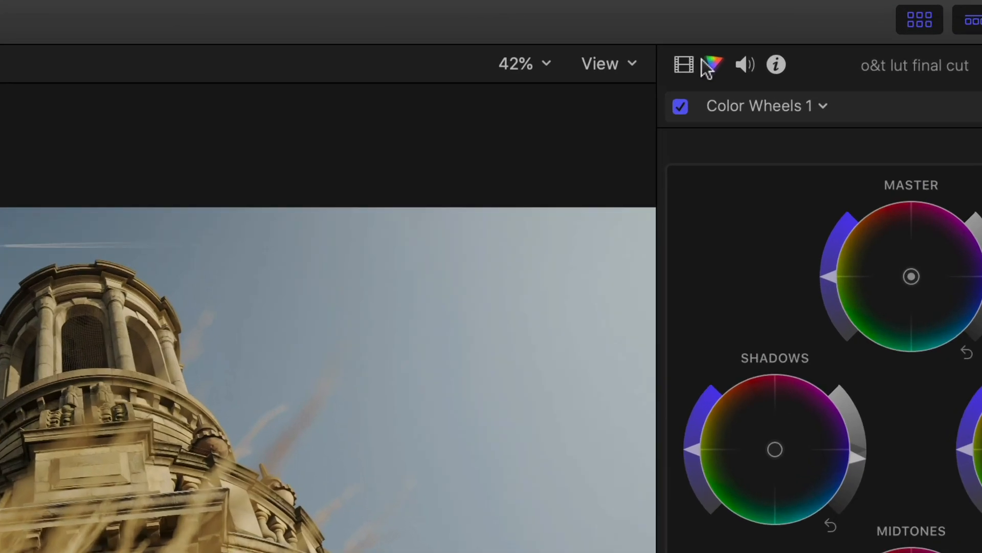
{"action": "left_click", "coordinate": [684, 64]}
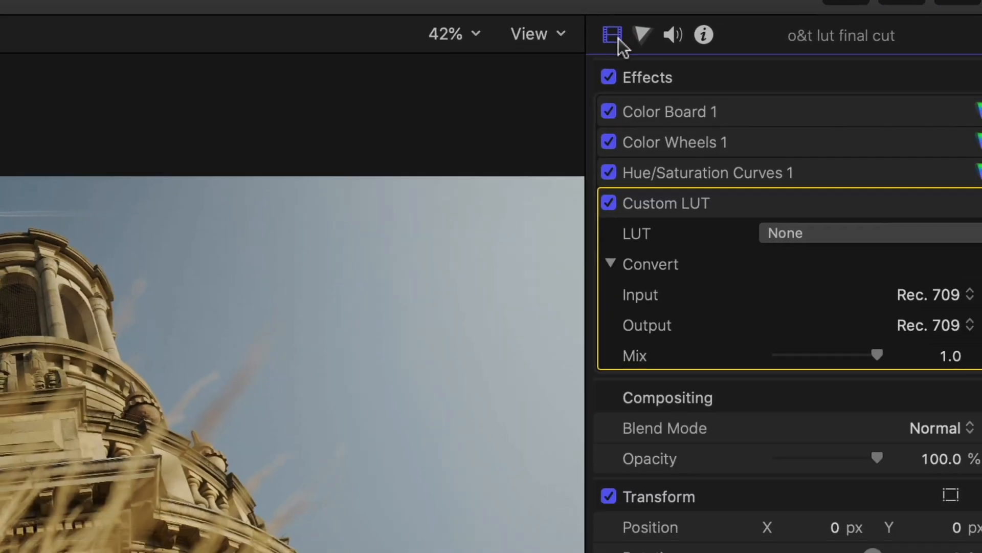
{"action": "scroll", "scroll_direction": "down", "scroll_amount": 3}
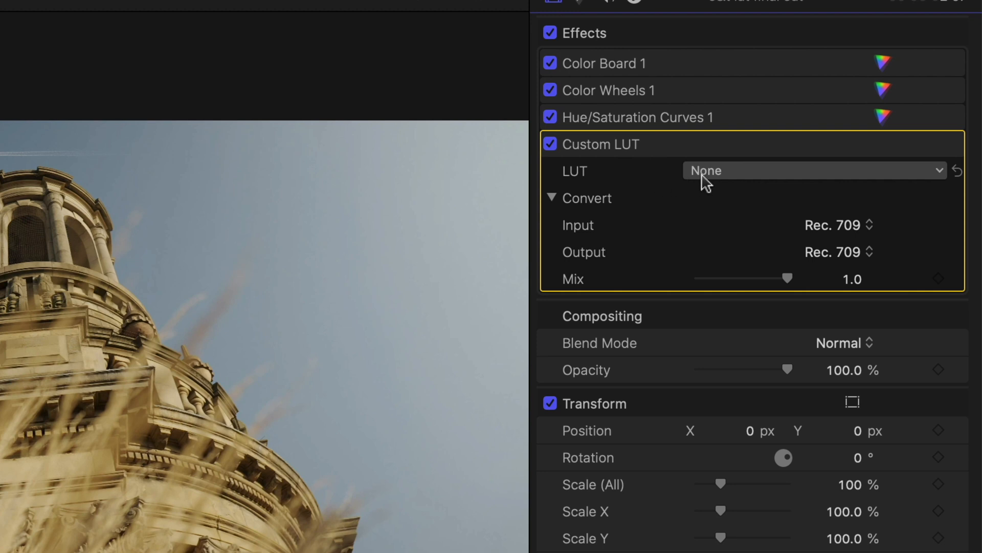
{"action": "left_click", "coordinate": [813, 170]}
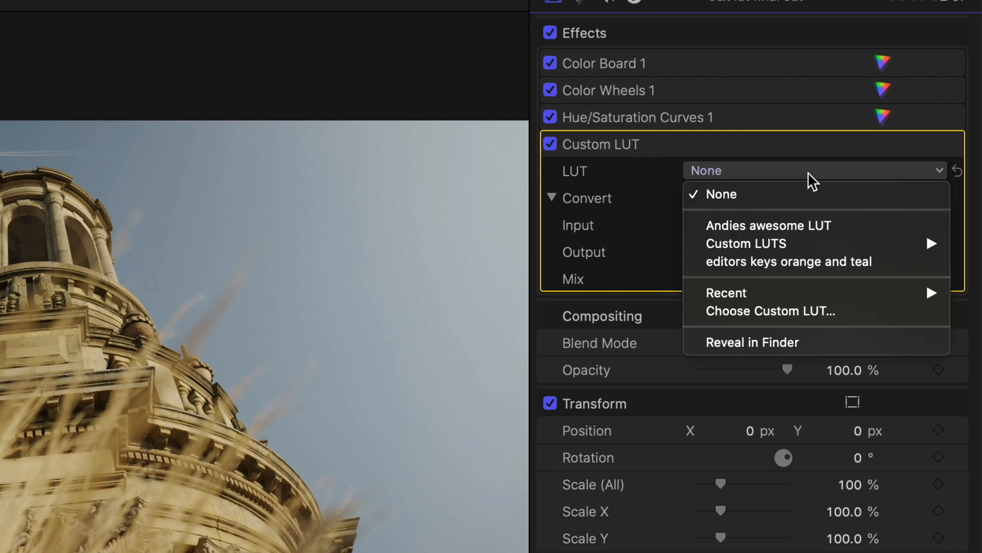
{"action": "mouse_move", "coordinate": [770, 311]}
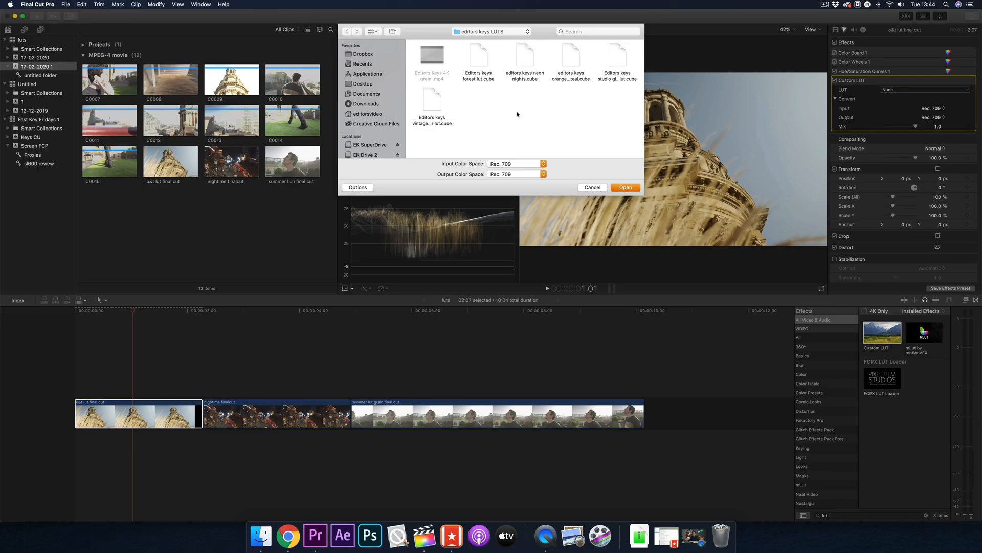
Load 'editors keys orange and teal' LUT, replacing the same-named existing copy.
{"action": "left_click", "coordinate": [570, 56]}
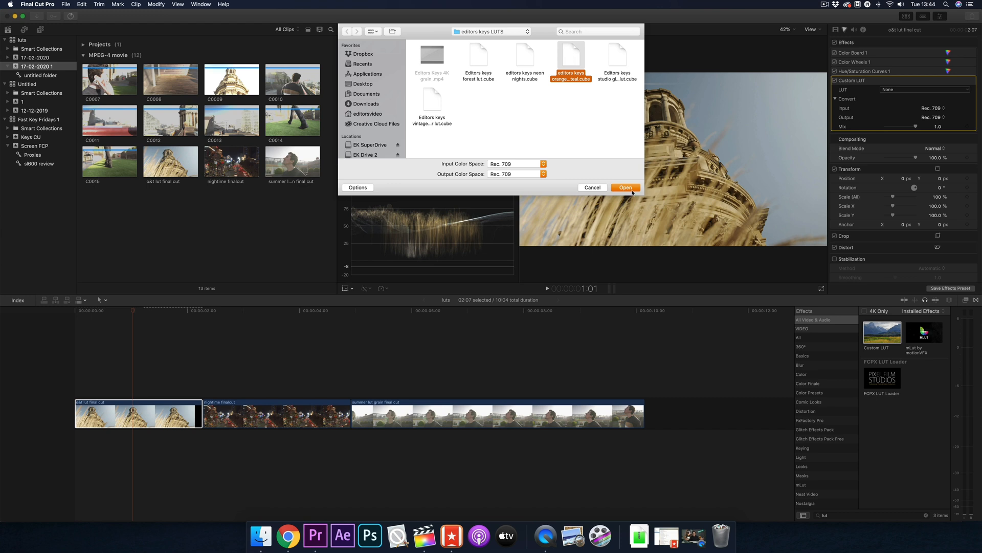
{"action": "left_click", "coordinate": [625, 188]}
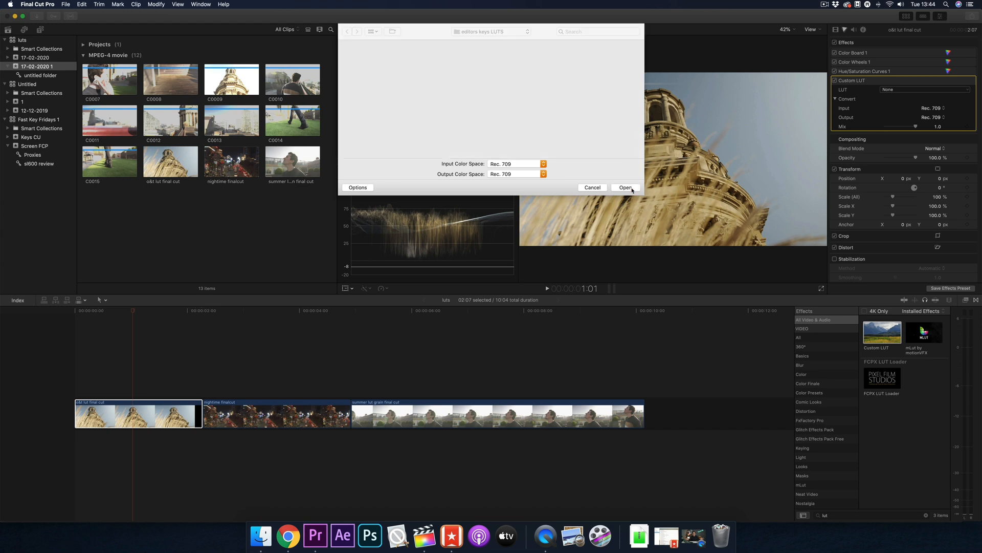
{"action": "left_click", "coordinate": [626, 188]}
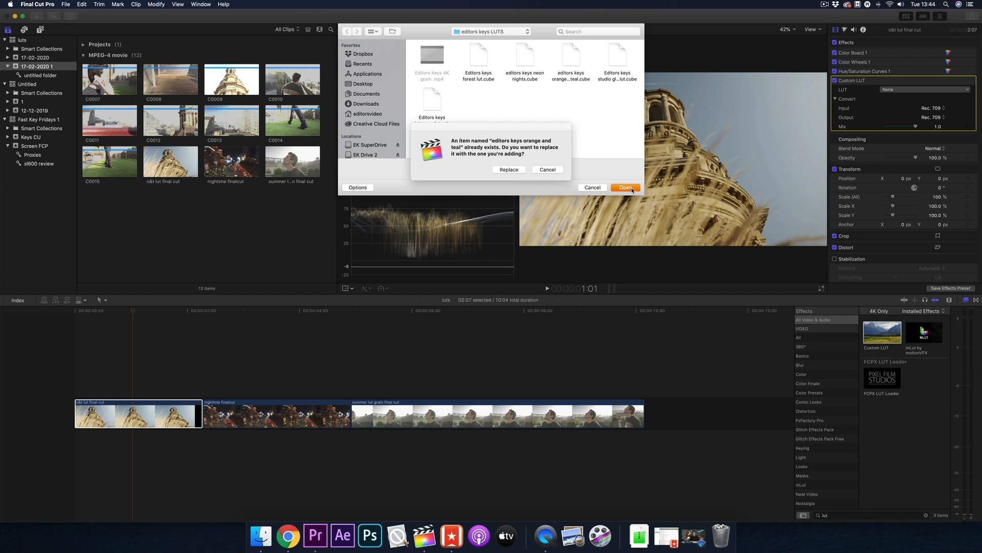
{"action": "mouse_move", "coordinate": [507, 170]}
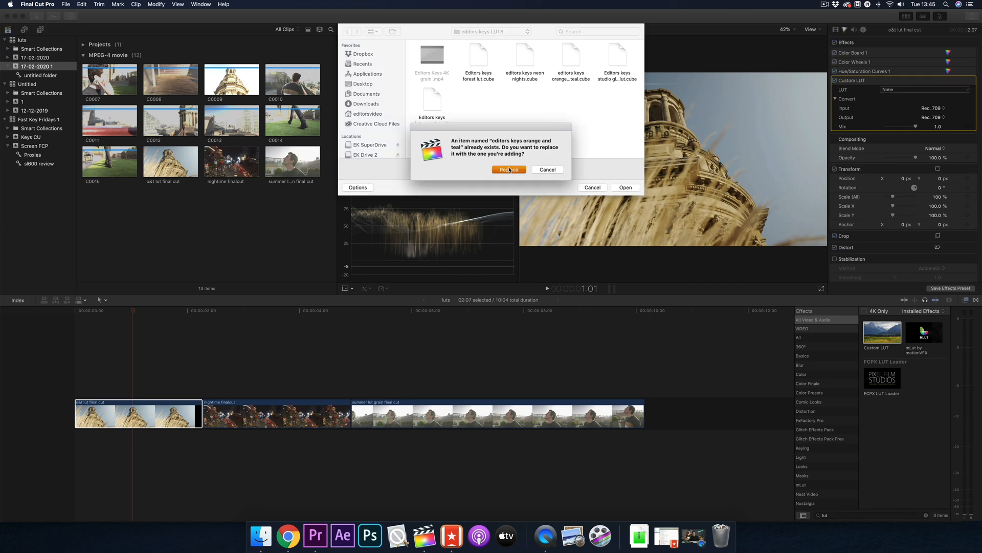
{"action": "left_click", "coordinate": [509, 169]}
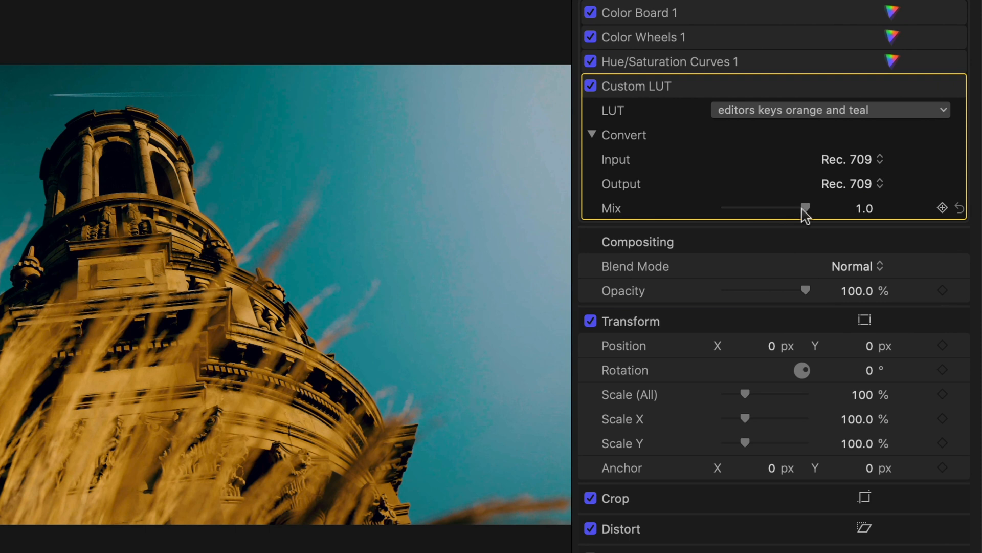
Set the orange-and-teal Custom LUT mix to 0.55, then select the nighttime clip.
{"action": "left_click_drag", "start_coordinate": [805, 207], "coordinate": [725, 207]}
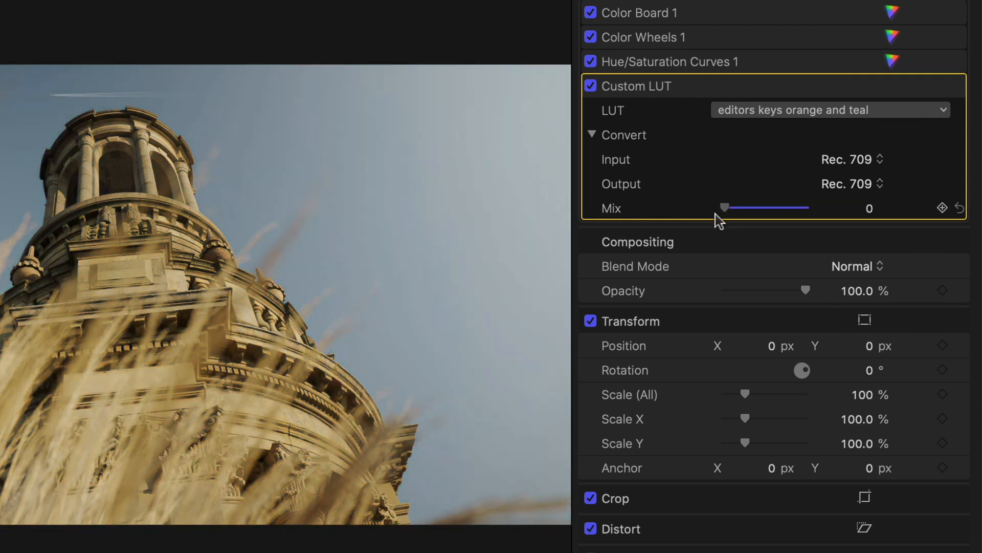
{"action": "left_click_drag", "start_coordinate": [725, 207], "coordinate": [791, 207]}
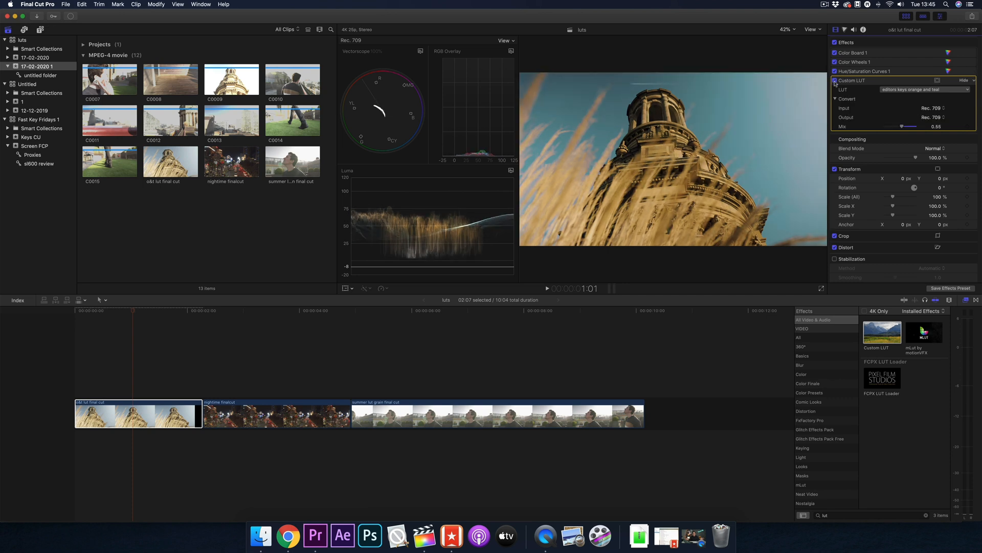
{"action": "left_click", "coordinate": [270, 413]}
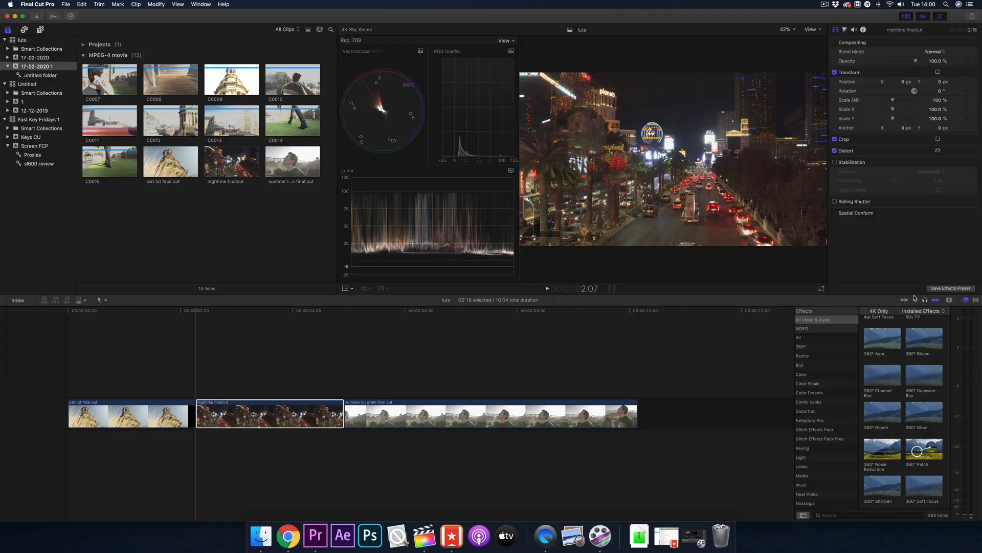
Search 'luts', drag Custom LUT onto the nighttime clip, and choose a custom LUT file.
{"action": "left_click", "coordinate": [949, 299]}
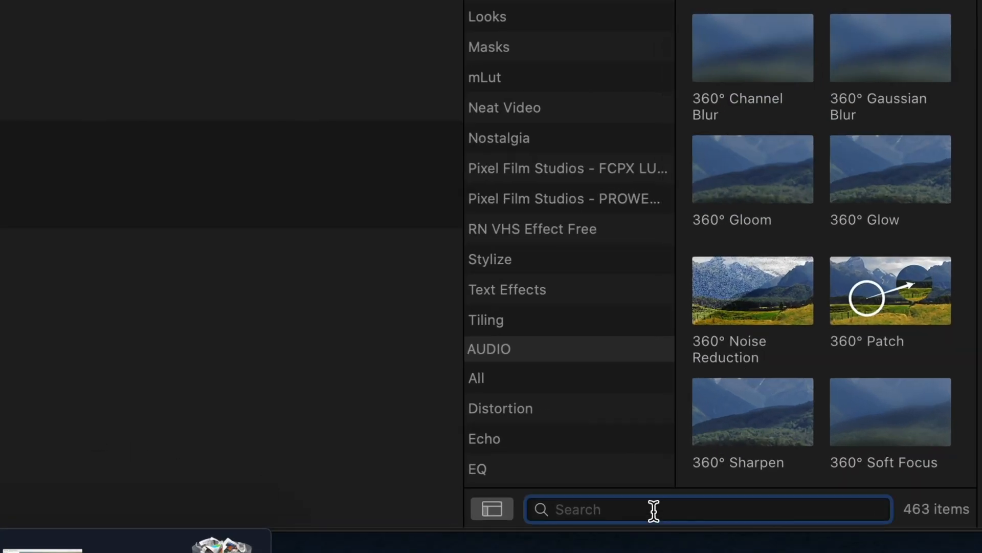
{"action": "type", "text": "luts"}
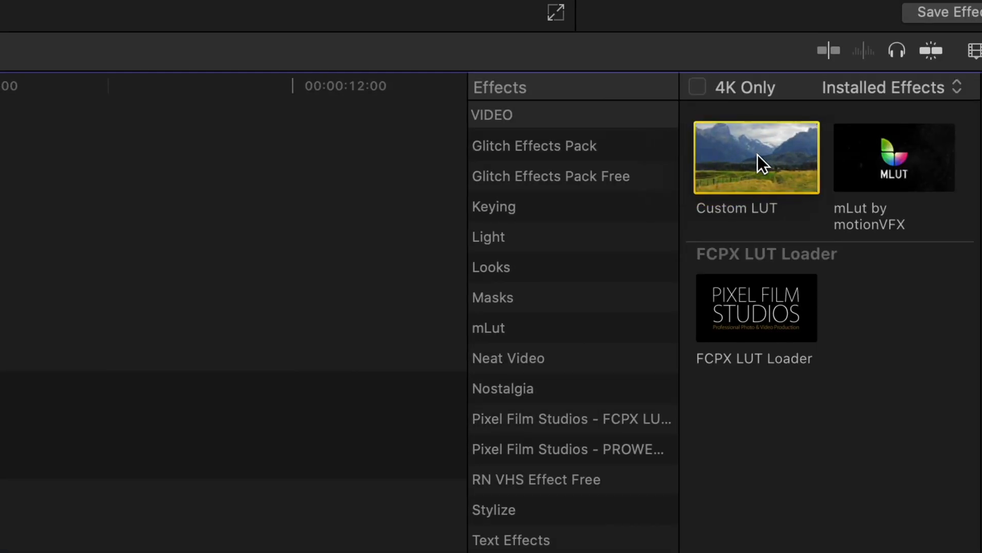
{"action": "left_click_drag", "start_coordinate": [756, 157], "coordinate": [388, 351]}
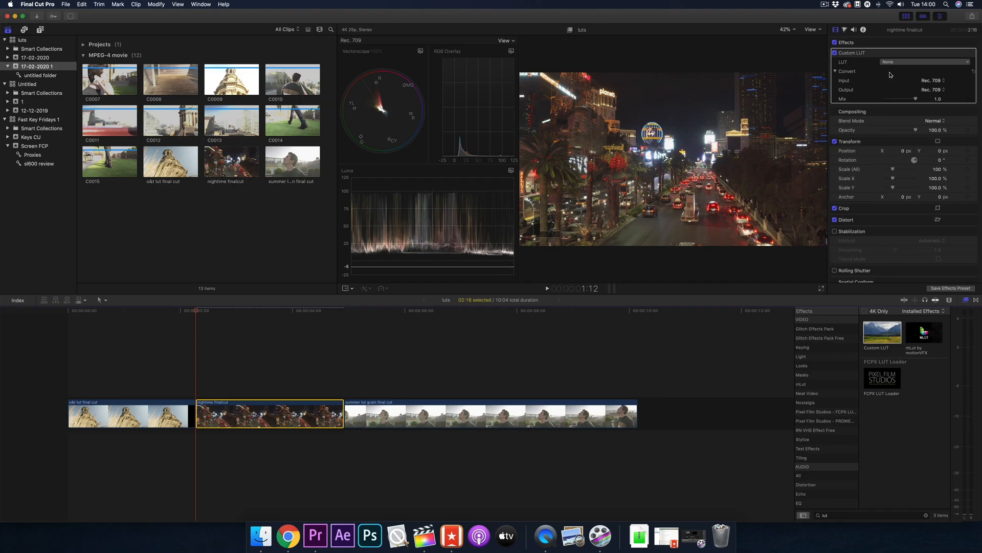
{"action": "left_click", "coordinate": [926, 61]}
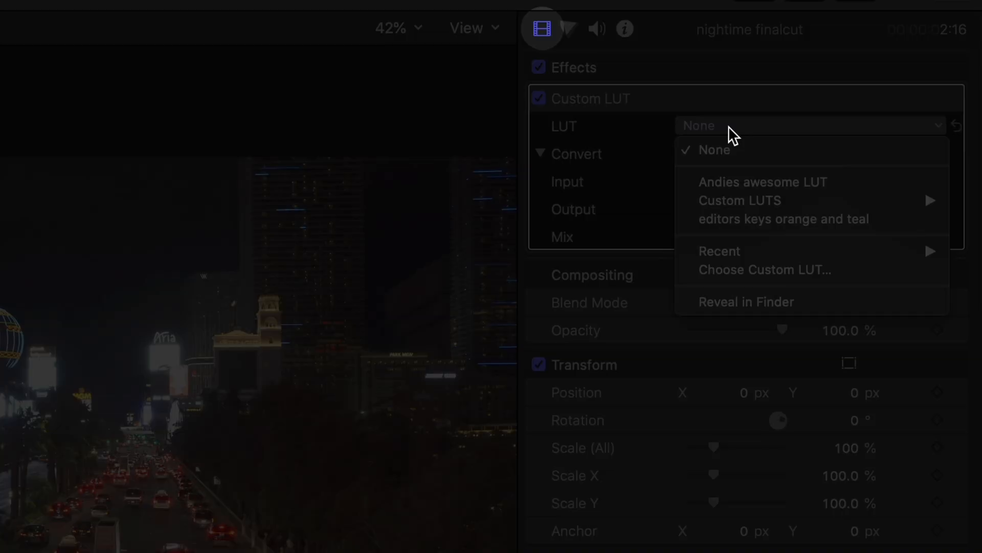
{"action": "mouse_move", "coordinate": [746, 270]}
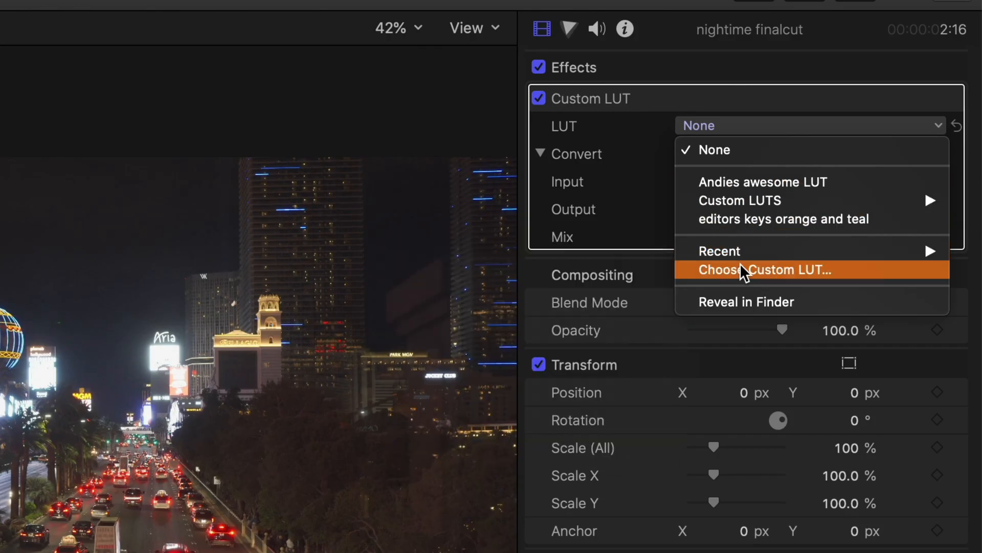
{"action": "left_click", "coordinate": [762, 270]}
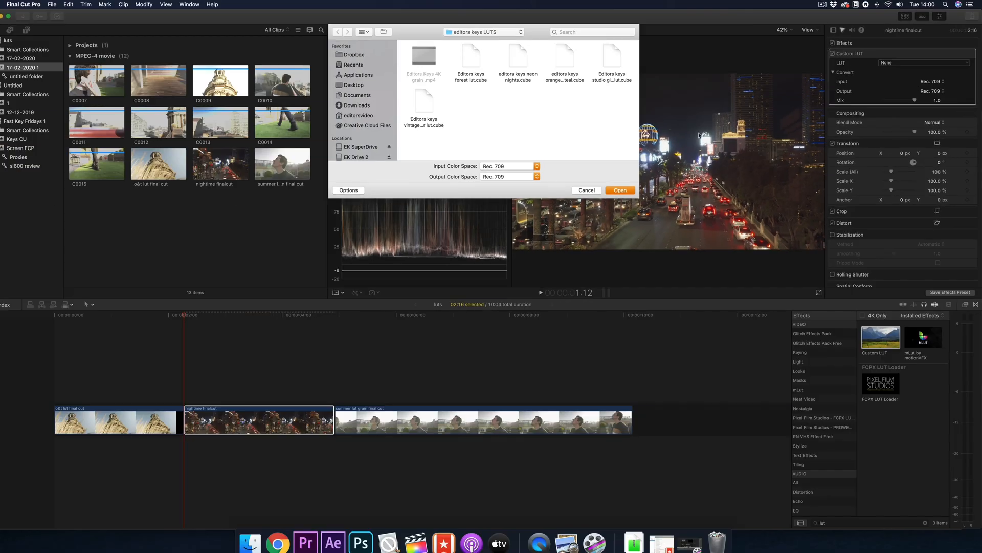
{"action": "mouse_move", "coordinate": [521, 64]}
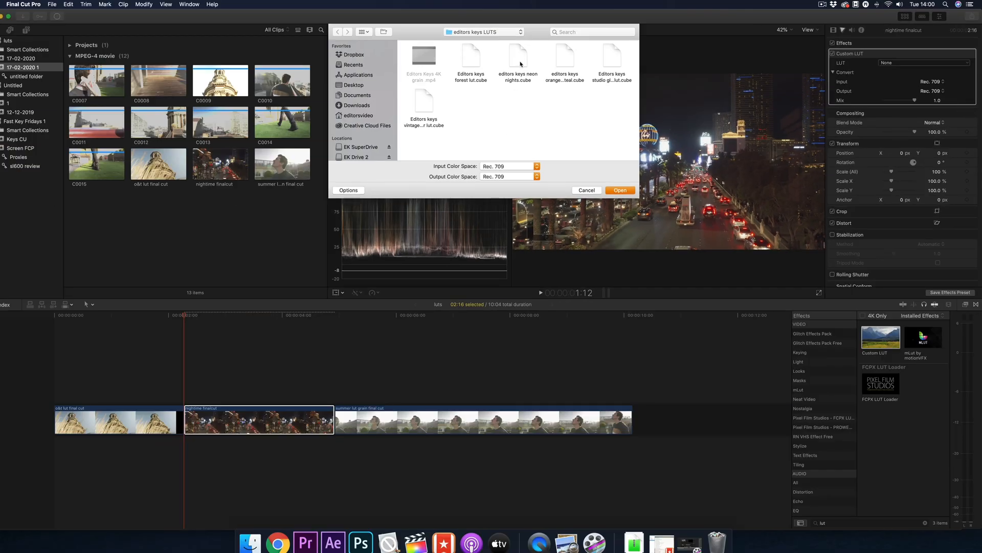
Load 'editors keys neon nights.cube' and blend it at about 0.57 mix.
{"action": "left_click", "coordinate": [586, 190]}
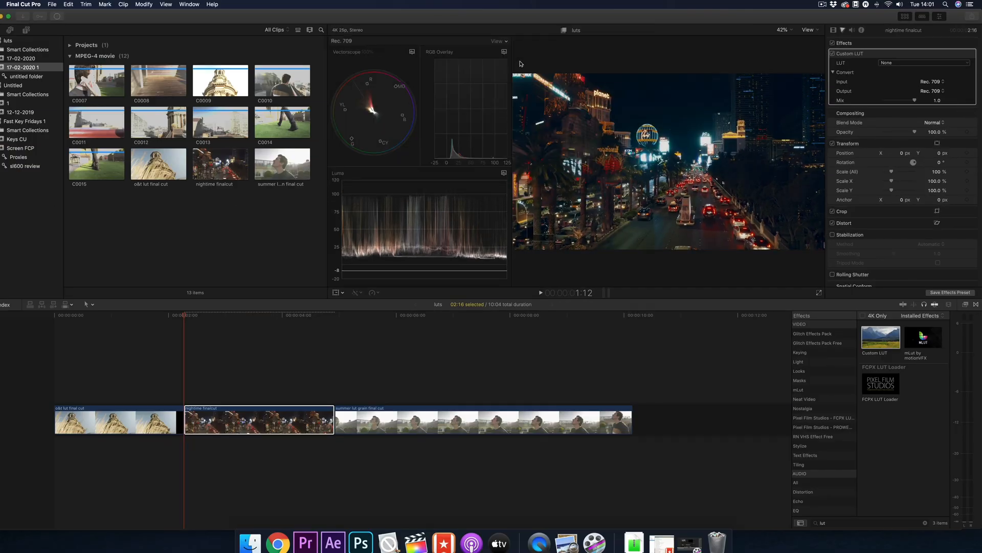
{"action": "left_click", "coordinate": [921, 63]}
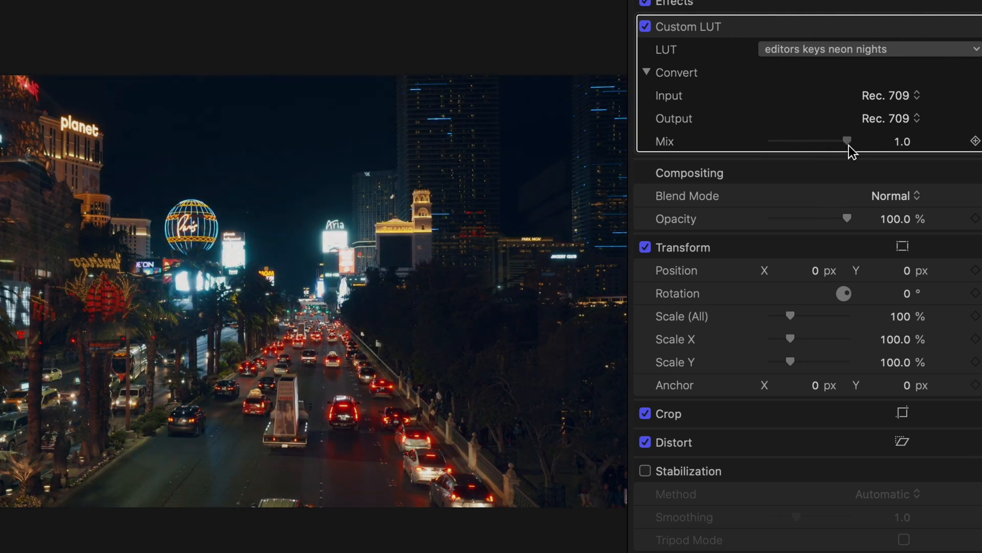
{"action": "left_click_drag", "start_coordinate": [847, 141], "coordinate": [815, 141]}
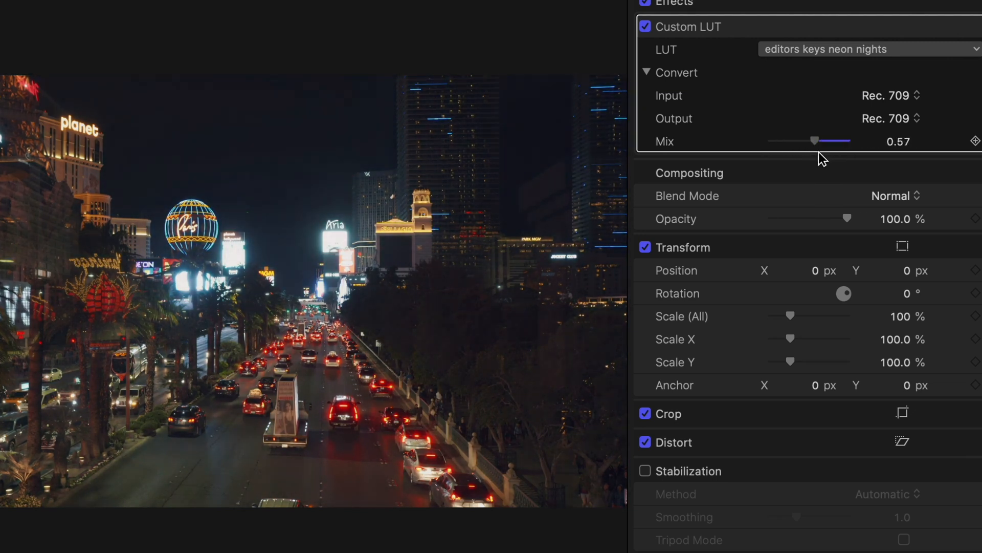
{"action": "left_click_drag", "start_coordinate": [815, 141], "coordinate": [837, 142]}
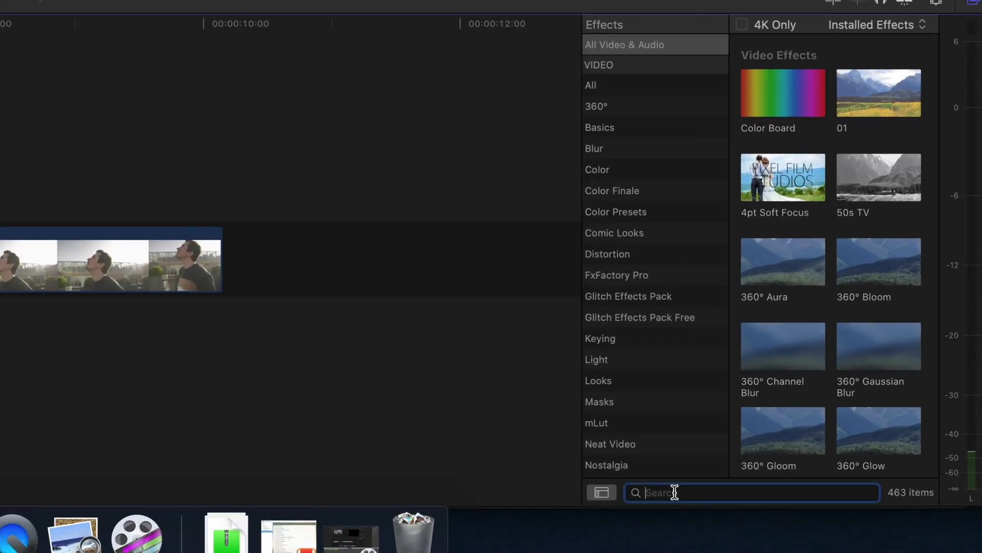
Apply the 'editors keys vintage film summer lut' file to the summer clip's Custom LUT.
{"action": "type", "text": "lut"}
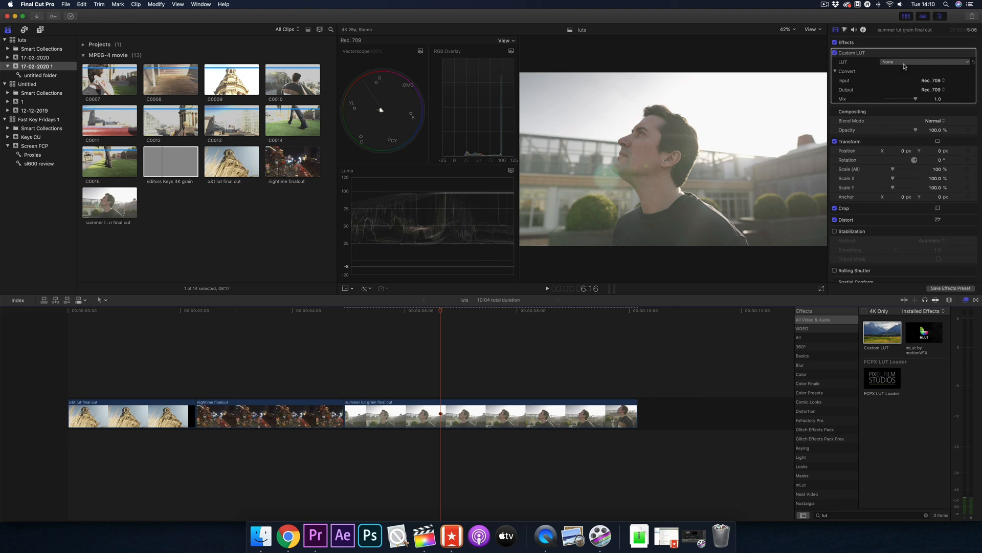
{"action": "left_click", "coordinate": [926, 61]}
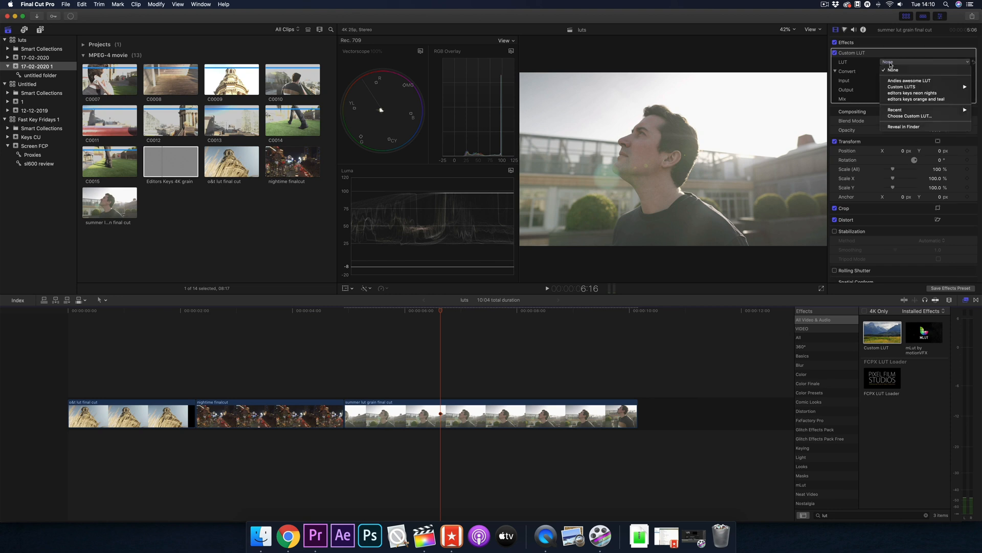
{"action": "left_click", "coordinate": [893, 69]}
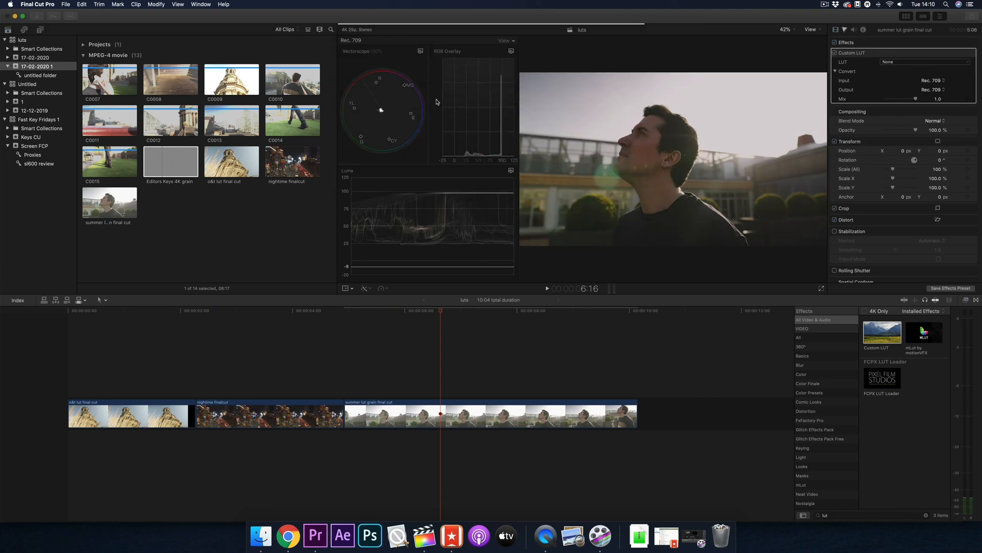
{"action": "left_click", "coordinate": [926, 62]}
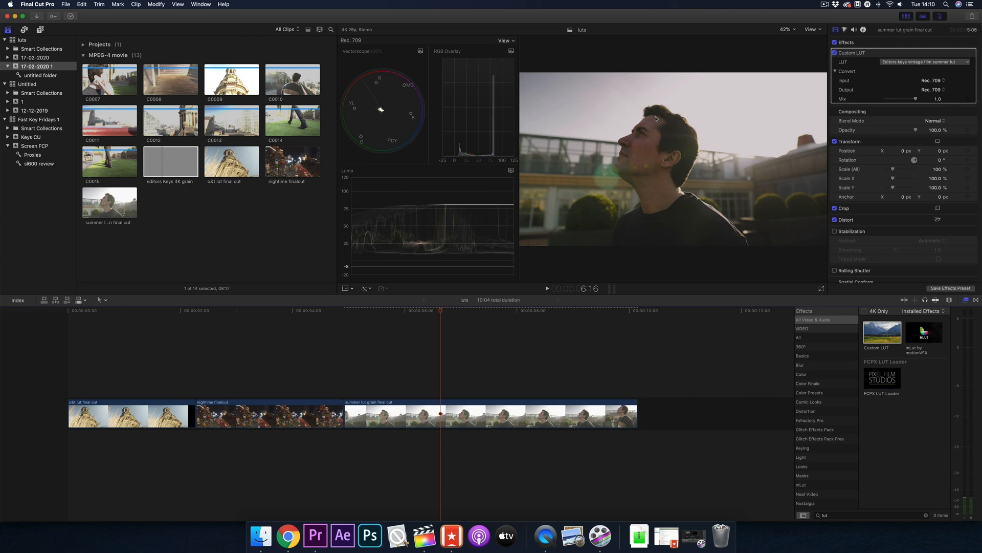
{"action": "mouse_move", "coordinate": [282, 252]}
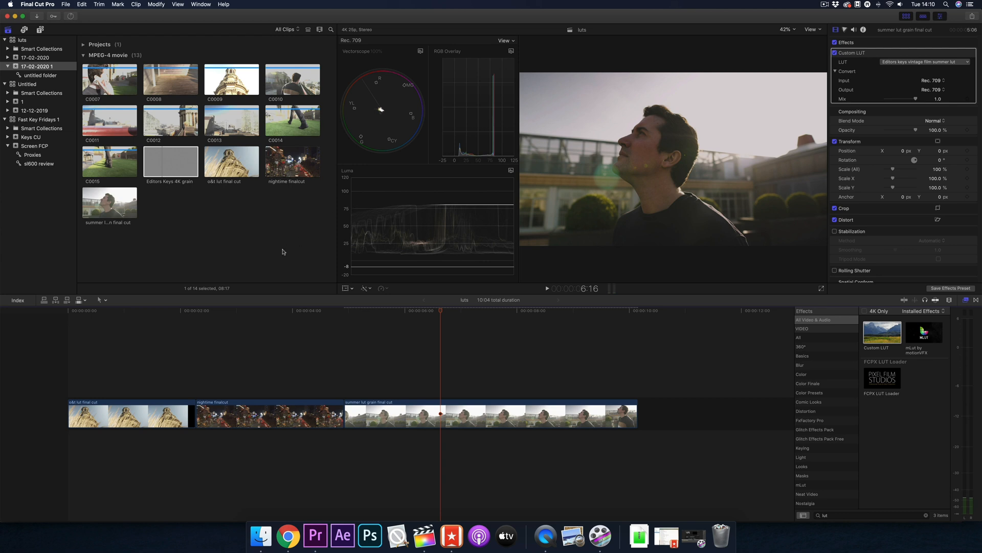
{"action": "mouse_move", "coordinate": [178, 150]}
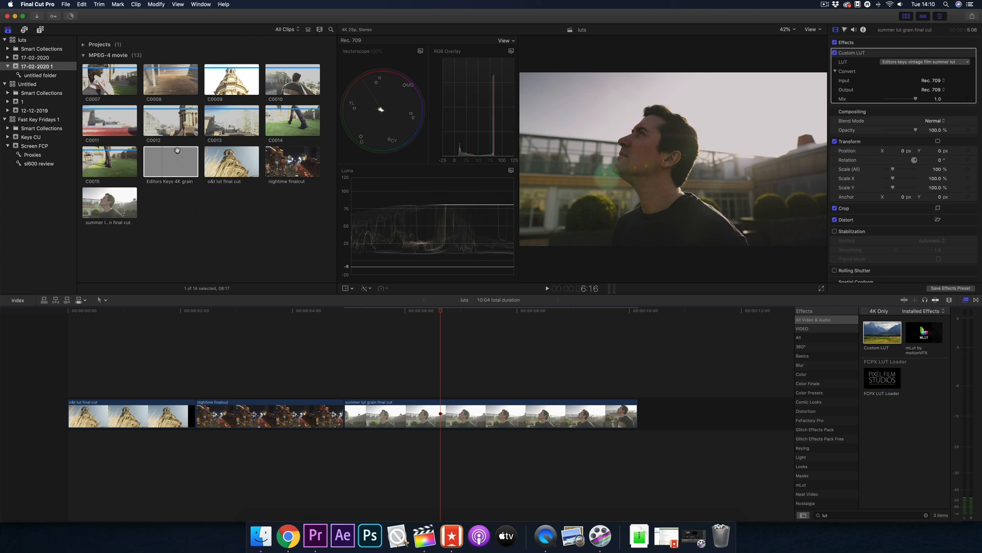
Import the Editors Keys 4K grain clip via File > Import > Media.
{"action": "left_click", "coordinate": [171, 161]}
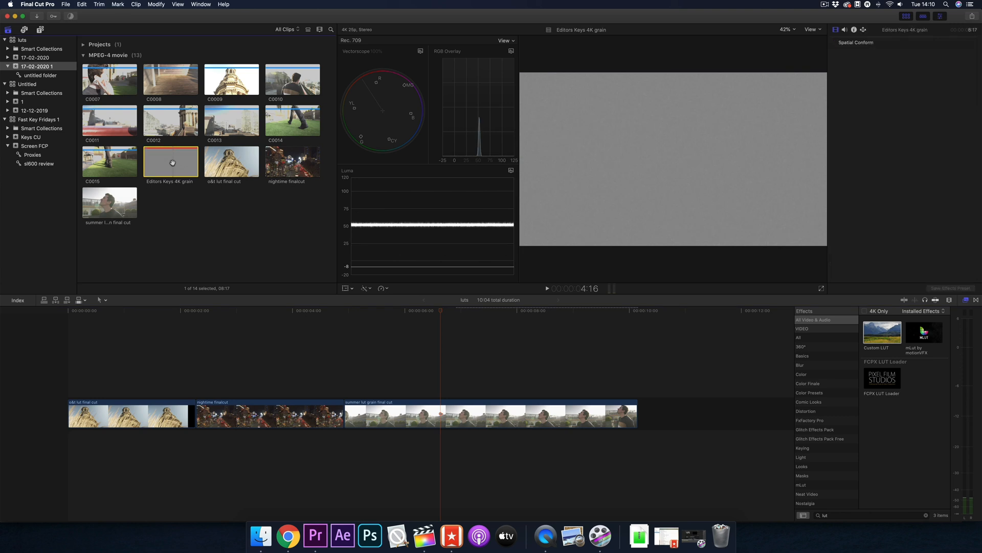
{"action": "left_click", "coordinate": [488, 414]}
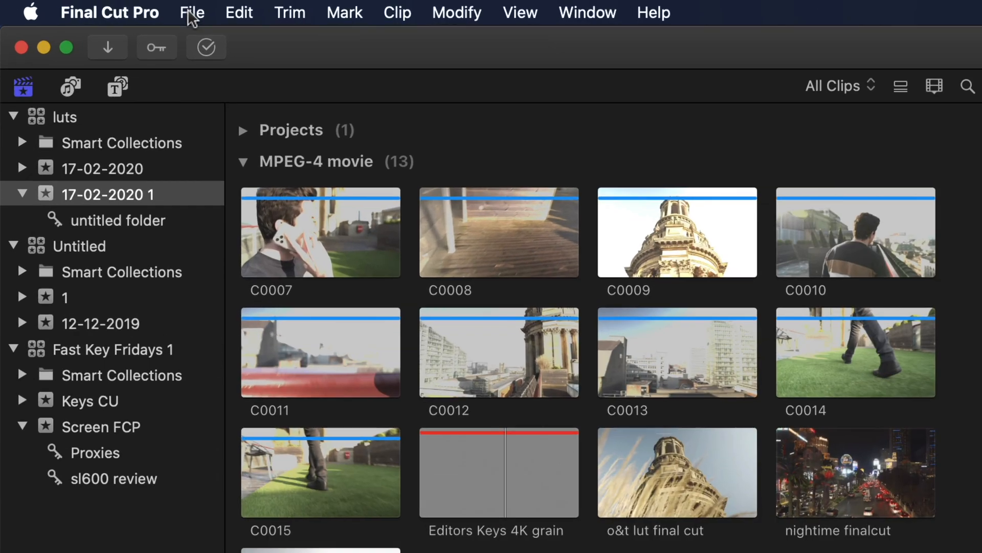
{"action": "left_click", "coordinate": [192, 12]}
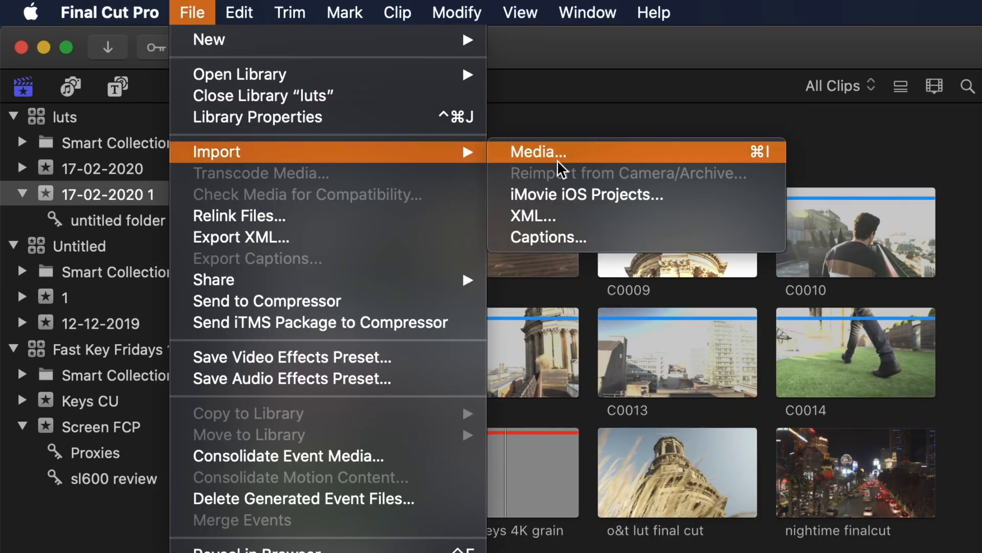
{"action": "left_click", "coordinate": [538, 152]}
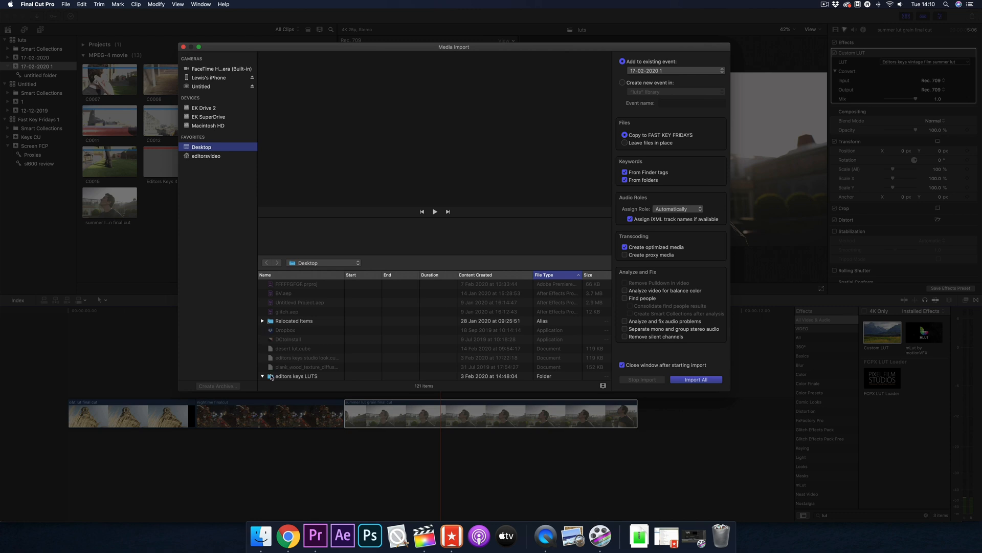
{"action": "scroll", "scroll_direction": "down", "scroll_amount": 3}
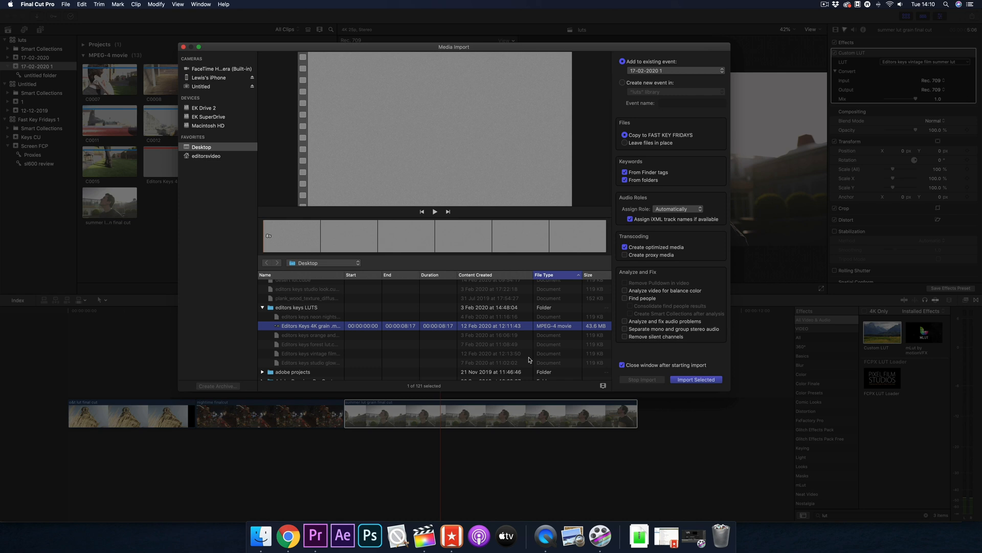
{"action": "left_click", "coordinate": [695, 380]}
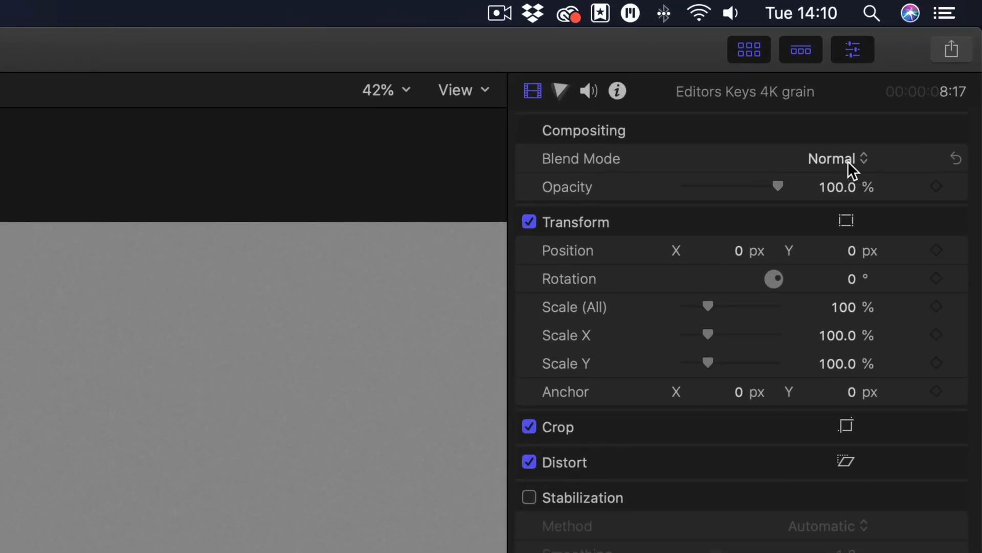
Open the grain clip's Compositing Blend Mode pop-up, currently set to Normal.
{"action": "left_click", "coordinate": [837, 158]}
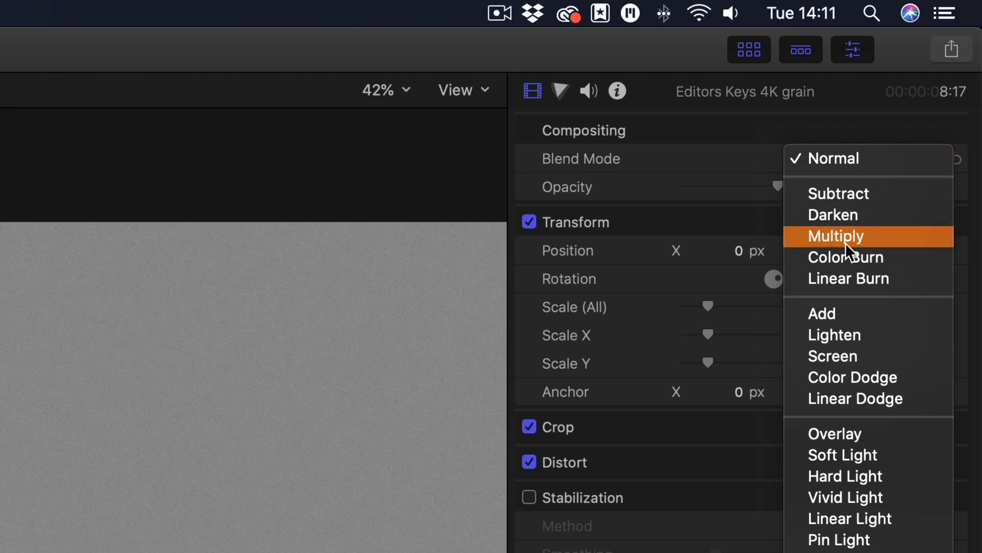